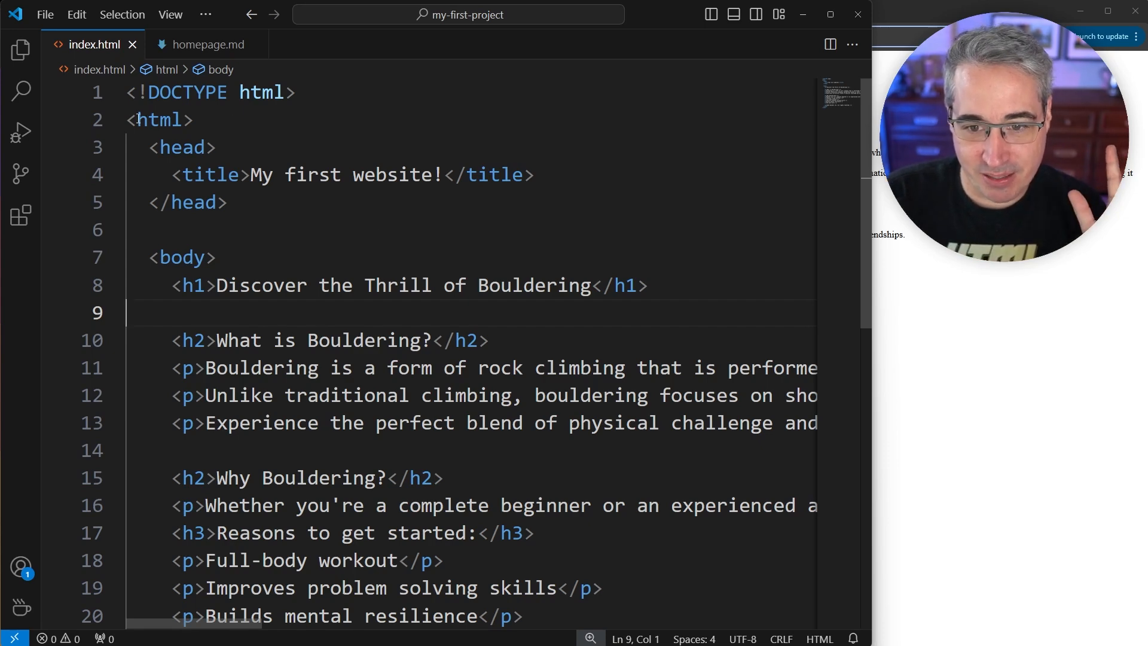
# Move bacon's closing tag after the letuce element in the sandwich example.
pyautogui.doubleClick(157, 120)
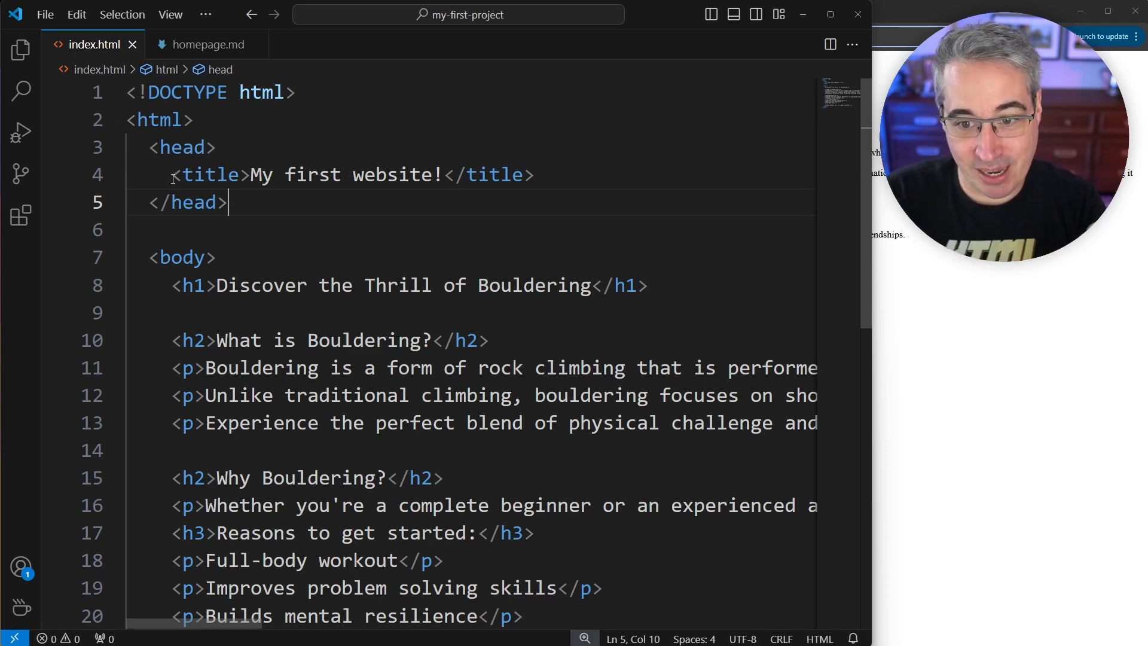
pyautogui.moveTo(210, 175)
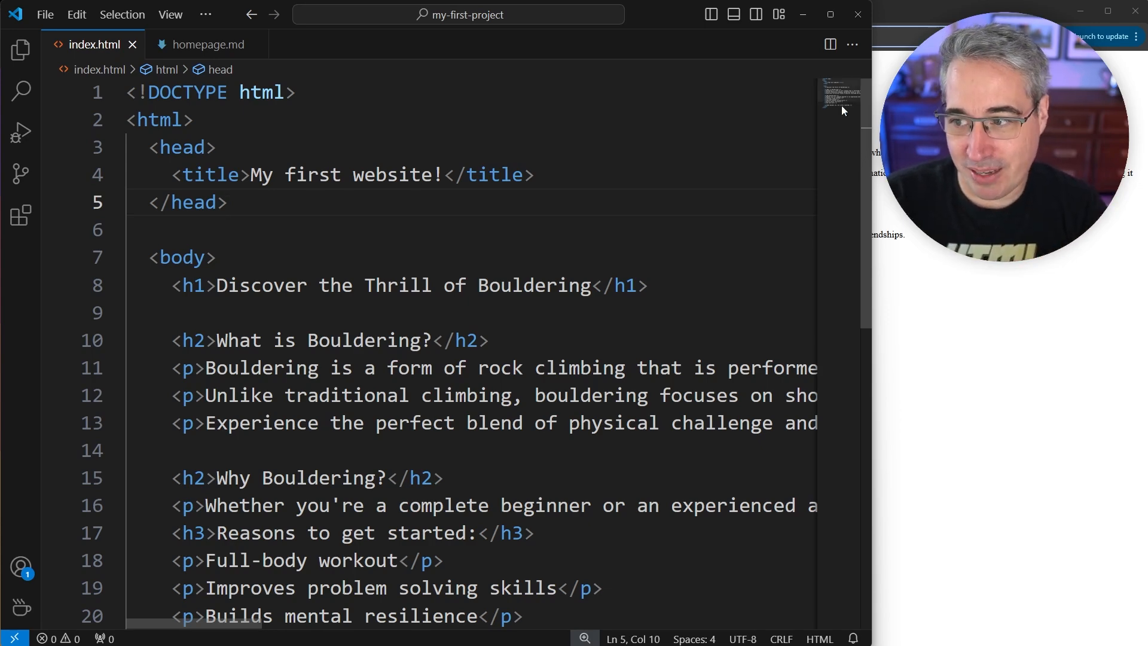
pyautogui.scroll(-3)
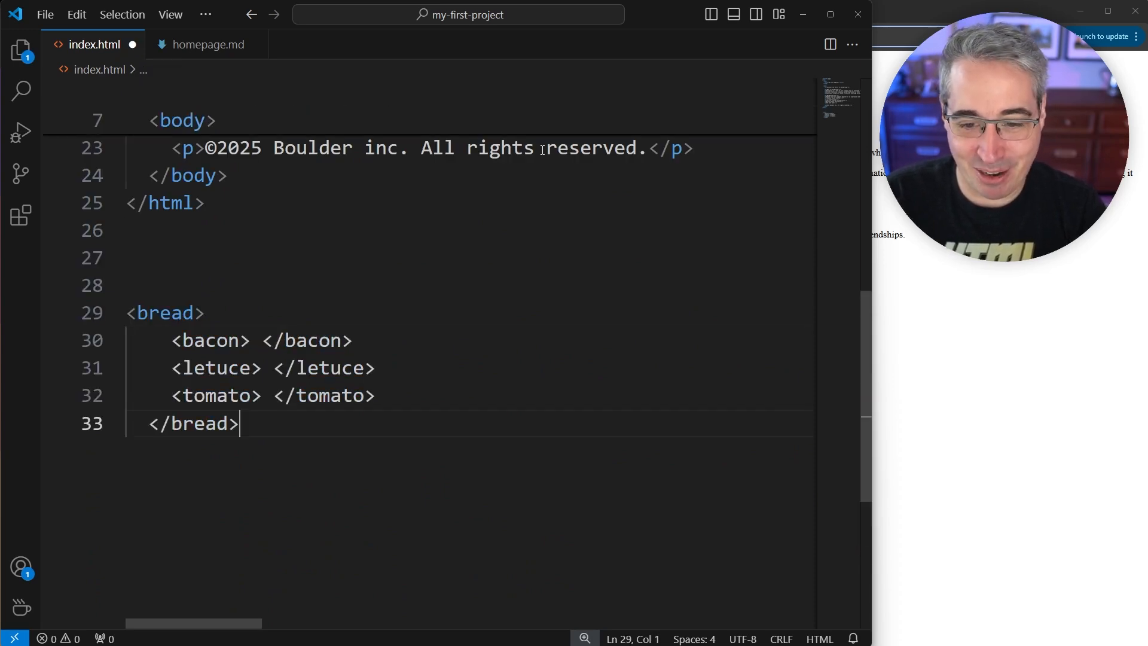
pyautogui.moveTo(204, 341); pyautogui.dragTo(239, 424)
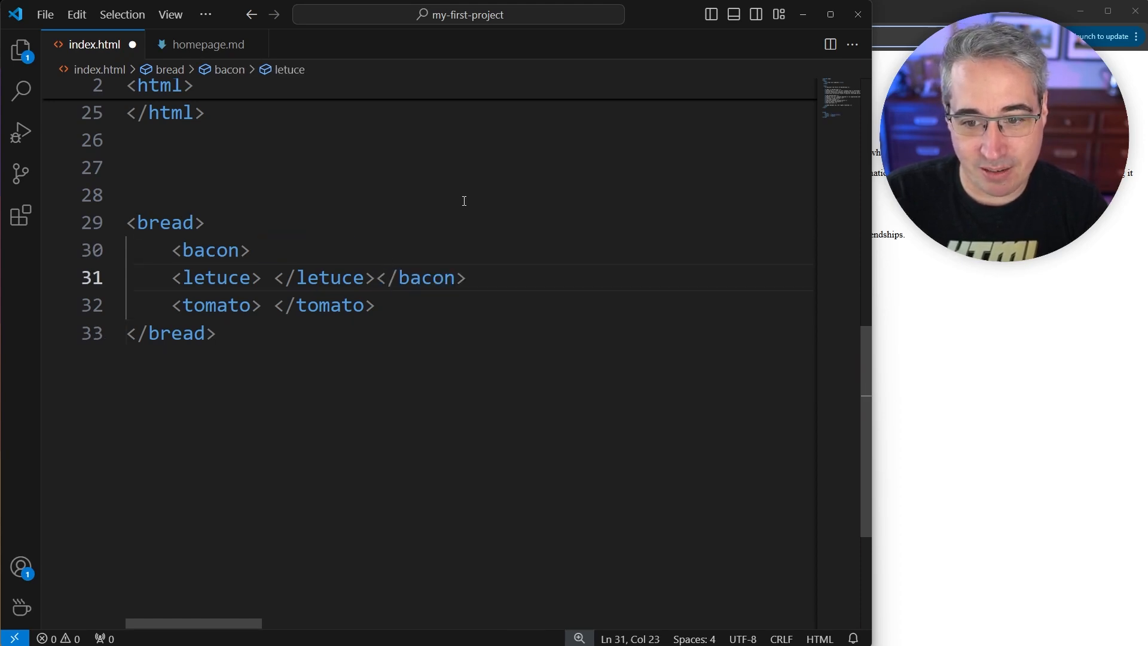
pyautogui.press('Enter')
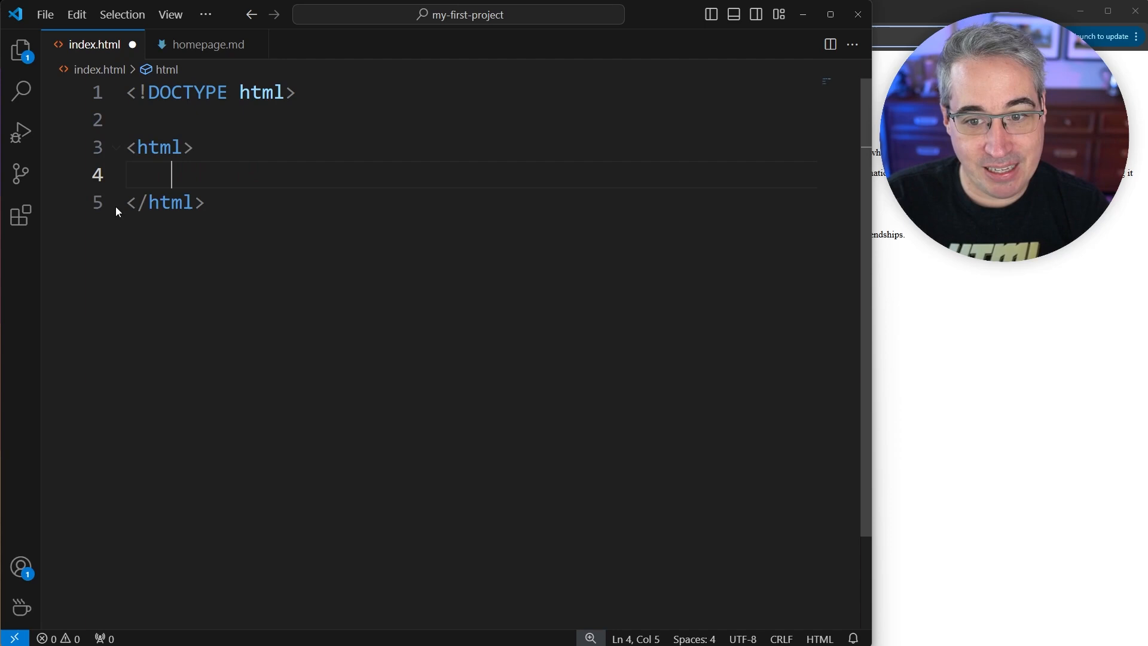
pyautogui.moveTo(192, 248)
pyautogui.write('<head></head>')
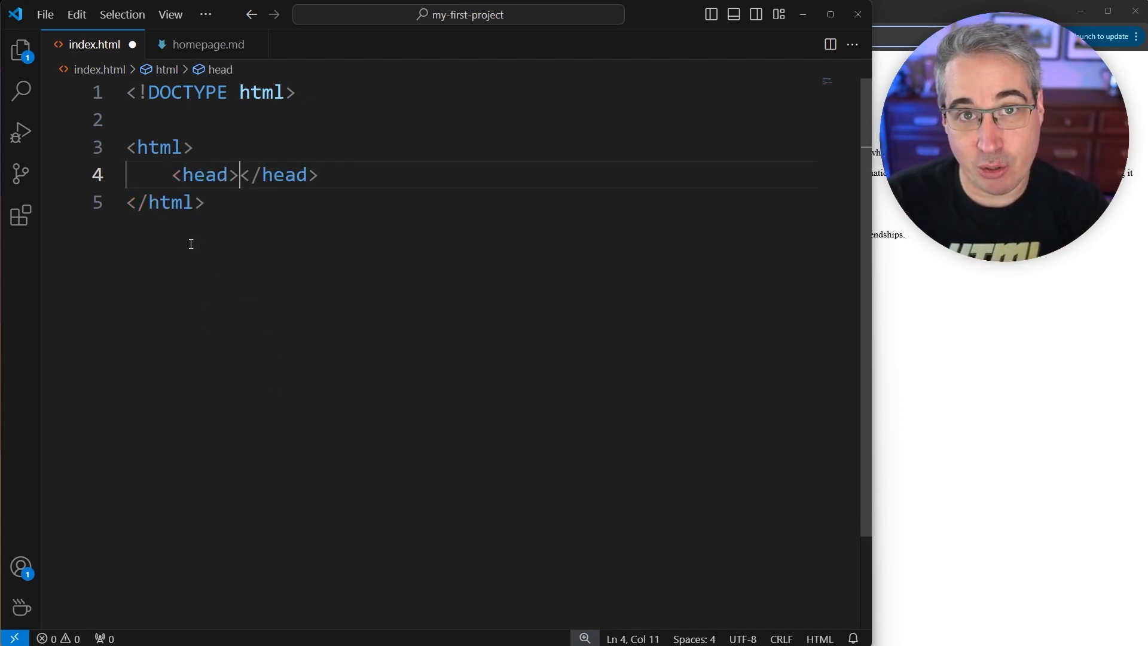
# Add a head element containing the title 'ANother website!'.
pyautogui.press('Enter')
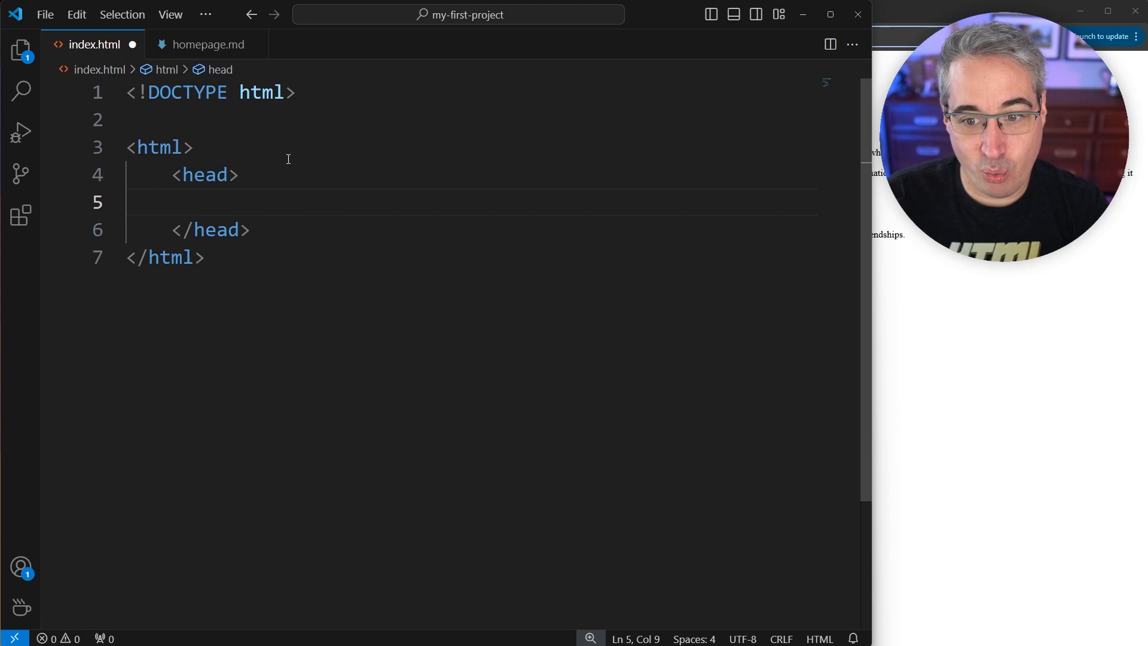
pyautogui.write('<title></title>')
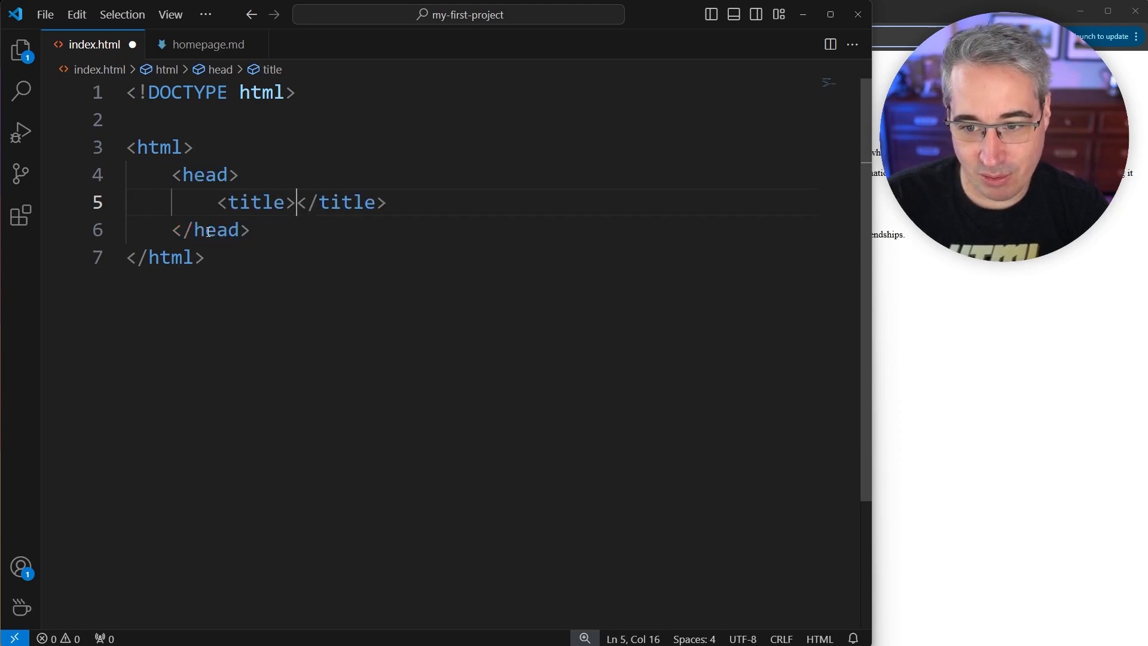
pyautogui.write('ANother website')
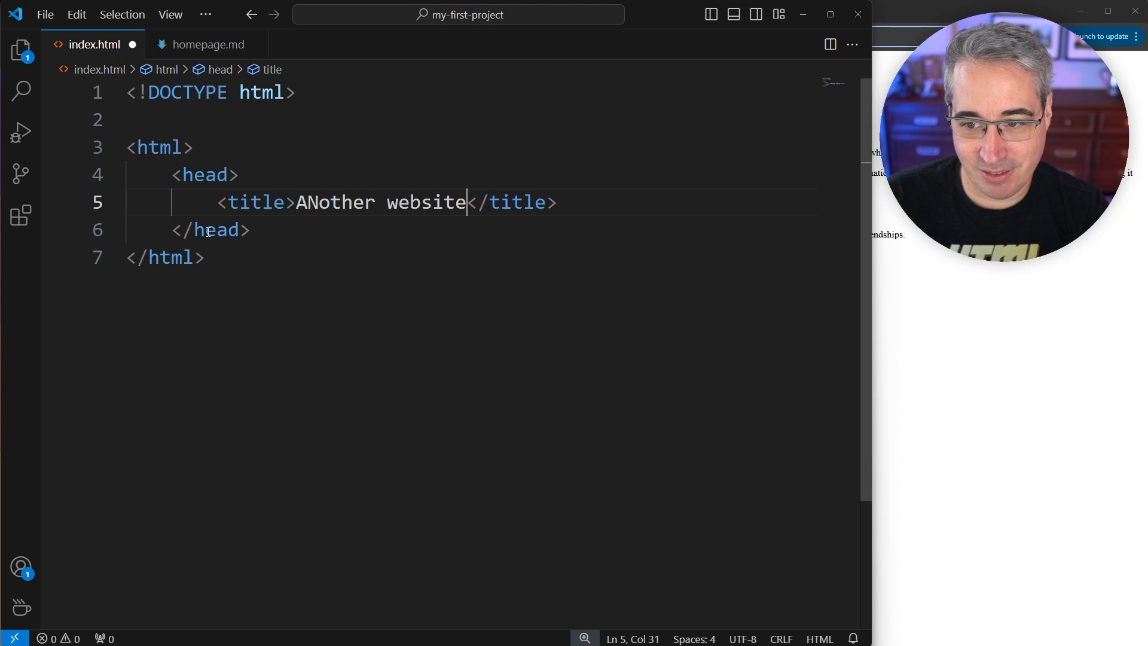
pyautogui.write('!')
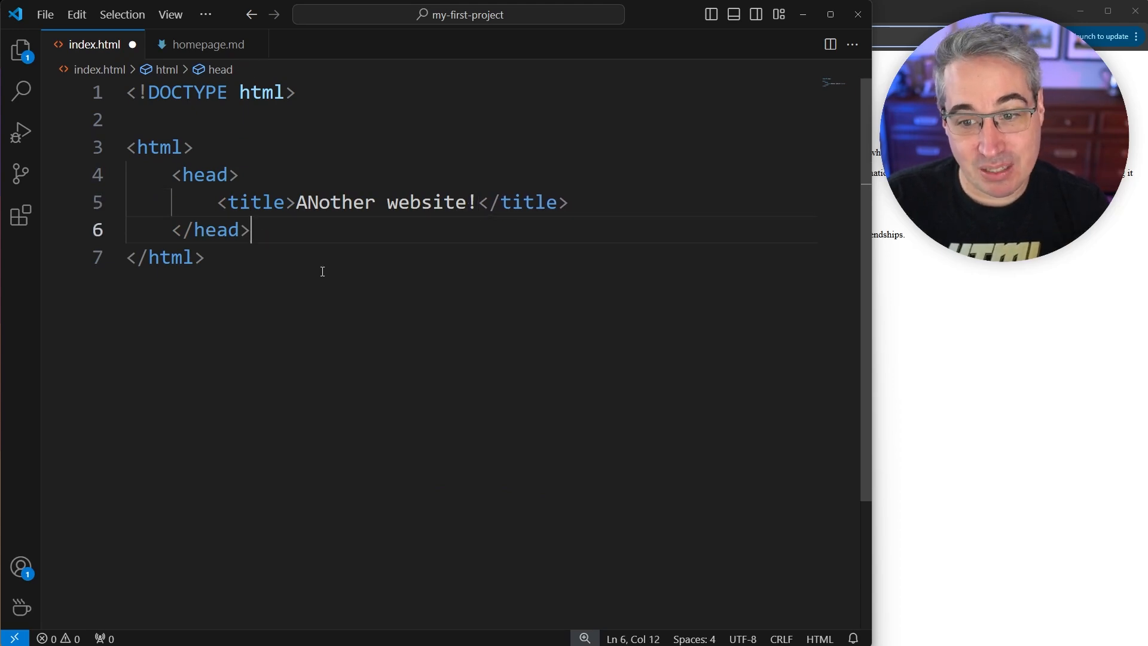
# Add a body element containing an h1 reading 'My site!'.
pyautogui.write('<body></body>')
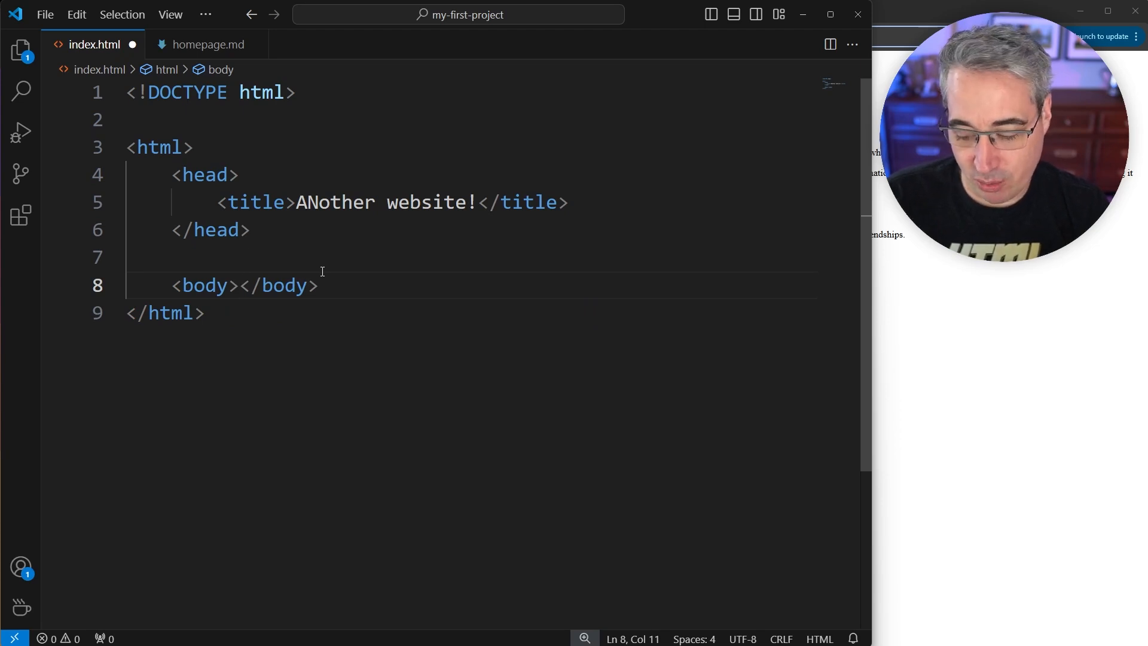
pyautogui.write('<h1></h1')
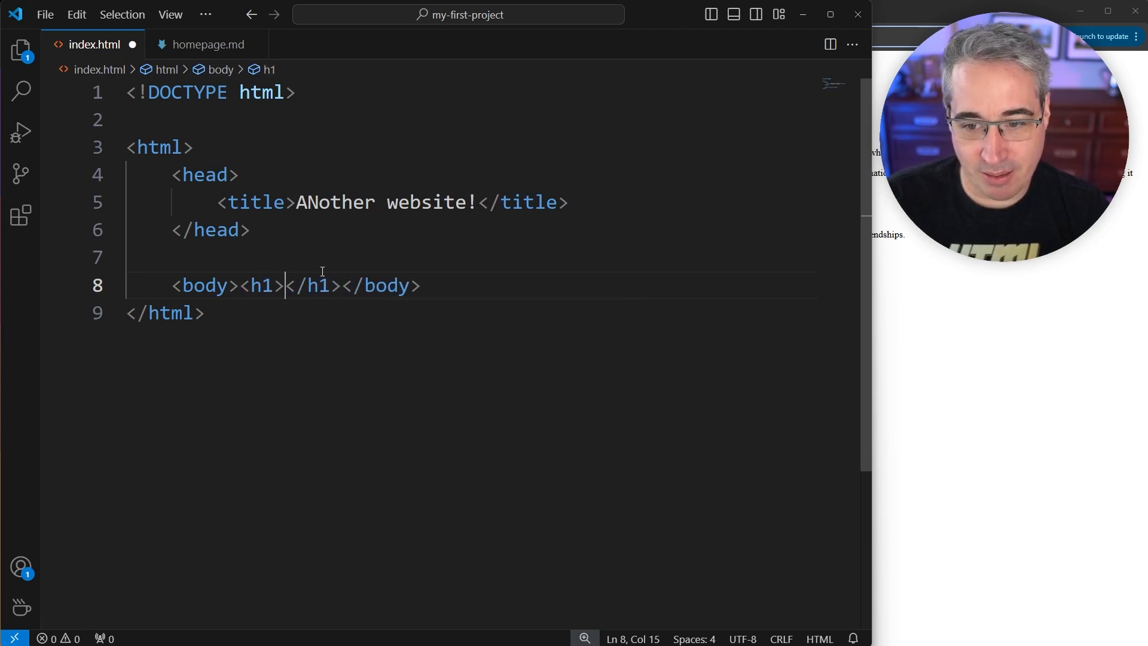
pyautogui.write('My site!')
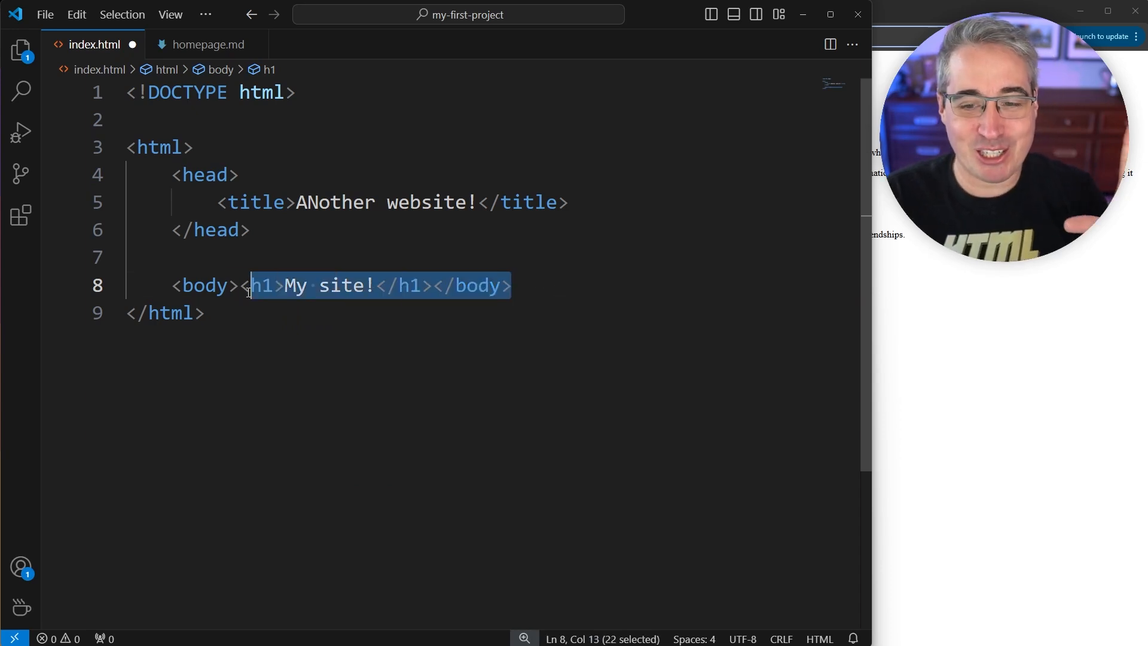
pyautogui.click(407, 312)
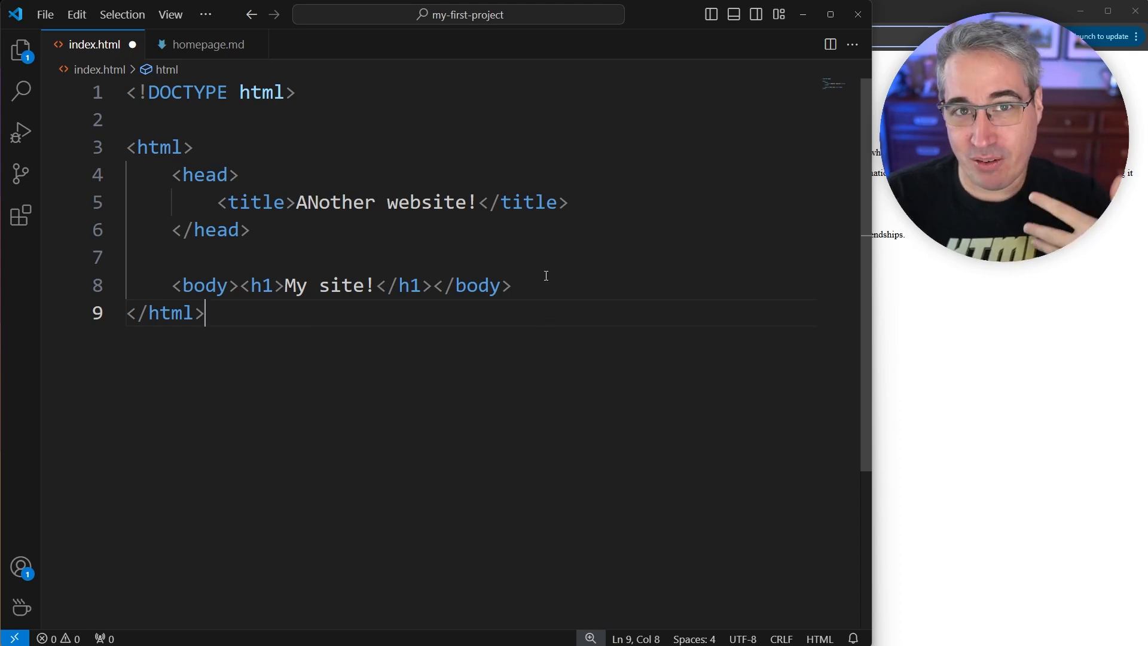
pyautogui.moveTo(517, 263)
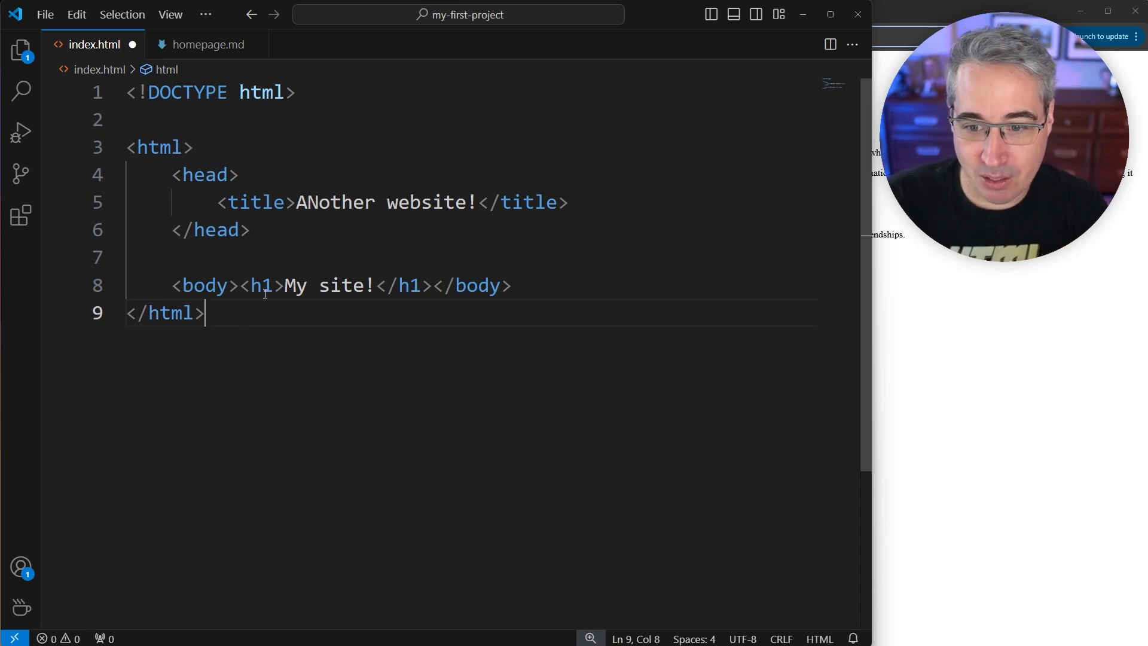
# Put the My site! heading on its own line and indent it inside the body.
pyautogui.press('Enter')
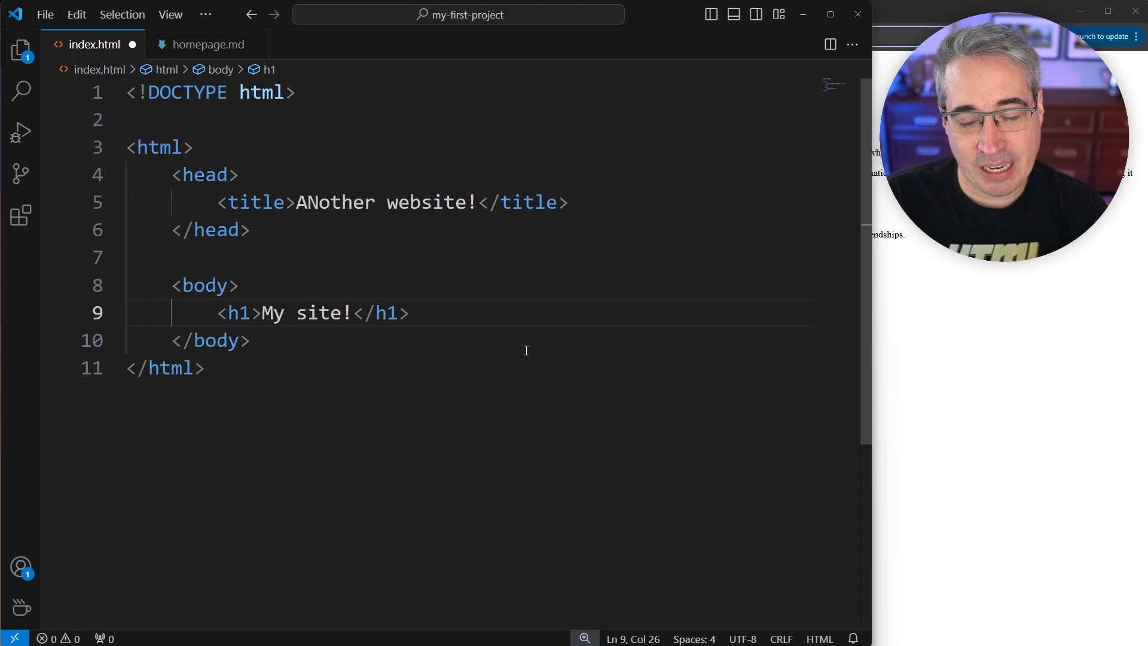
pyautogui.moveTo(217, 312); pyautogui.dragTo(161, 312)
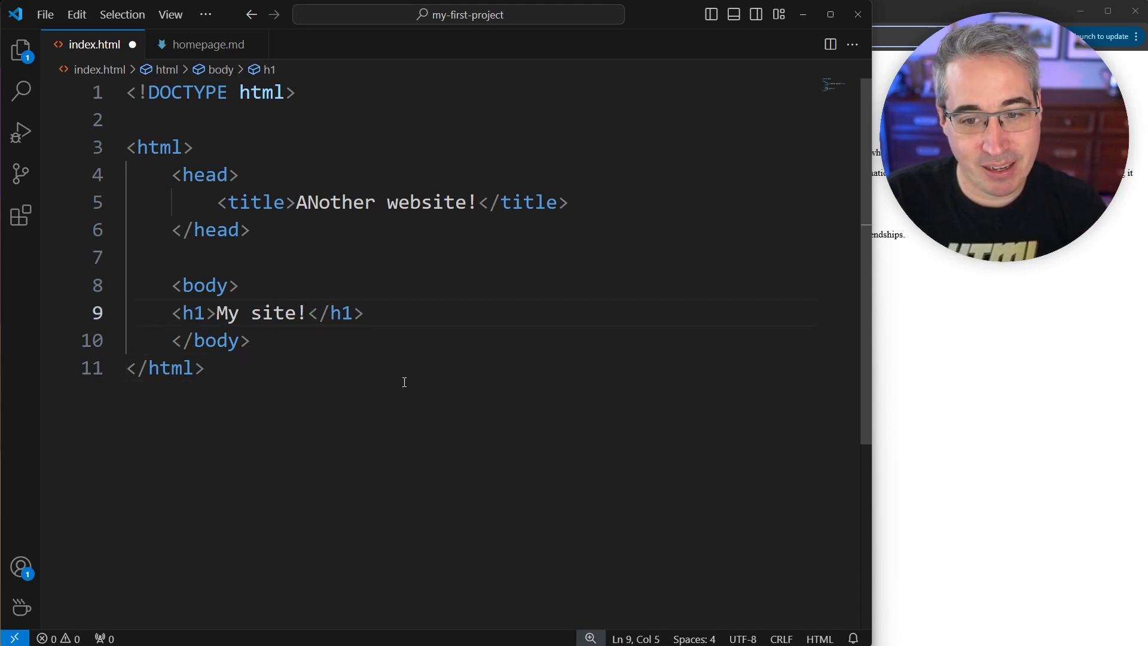
pyautogui.press('Tab')
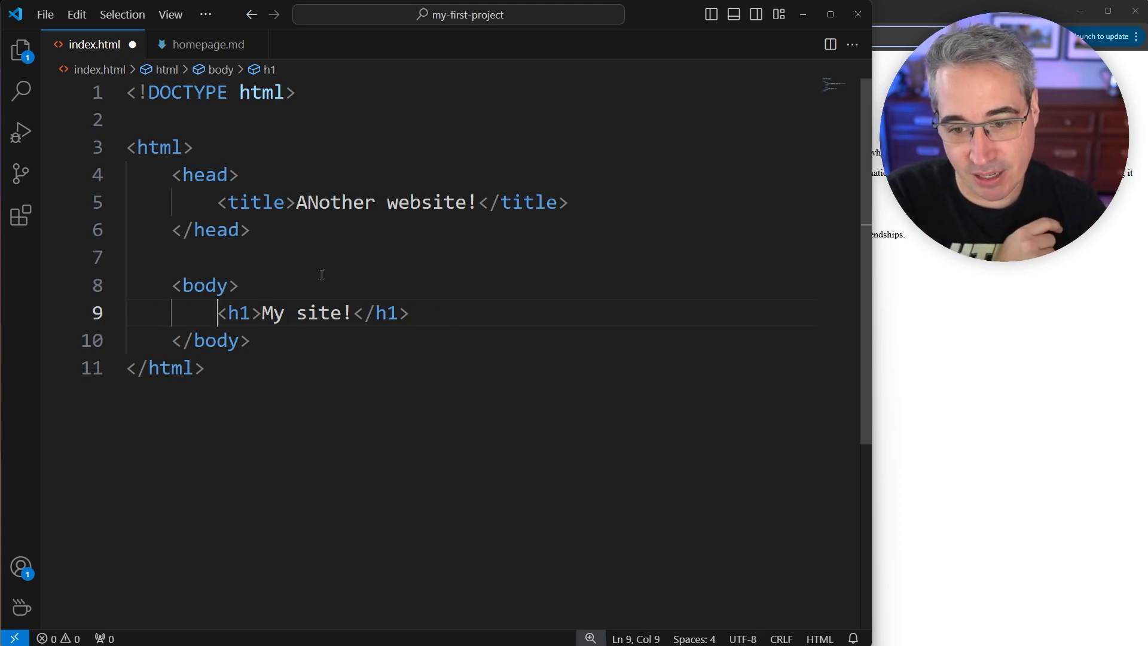
pyautogui.press('Tab')
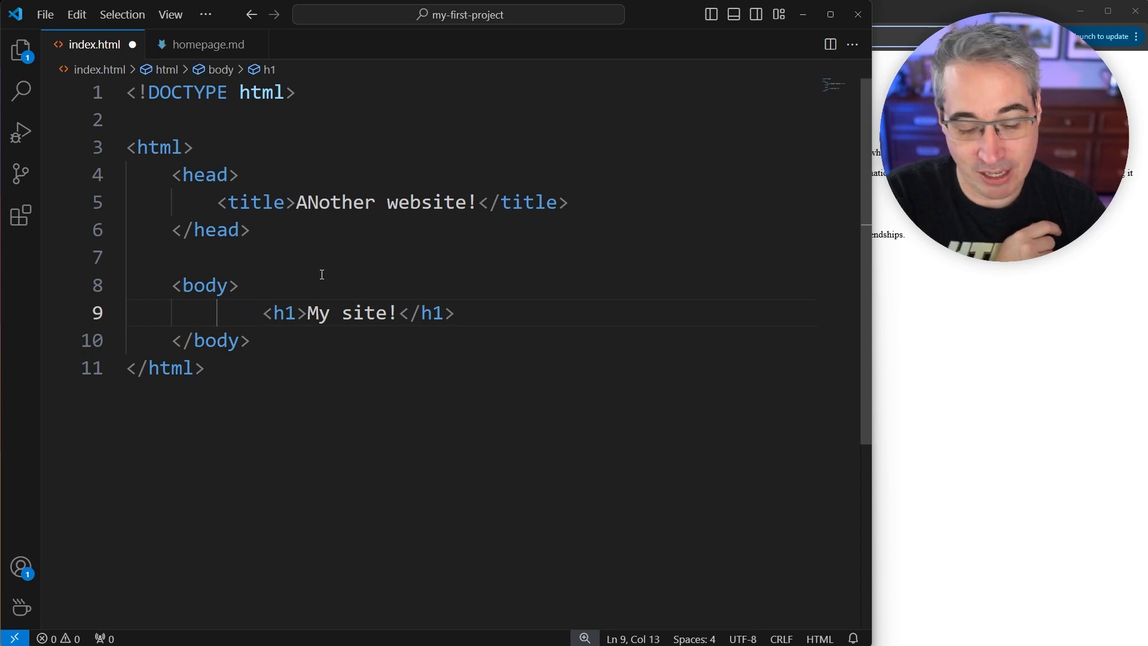
# Adjust the heading's indentation level, then undo back to the bouldering page.
pyautogui.press('Backspace')
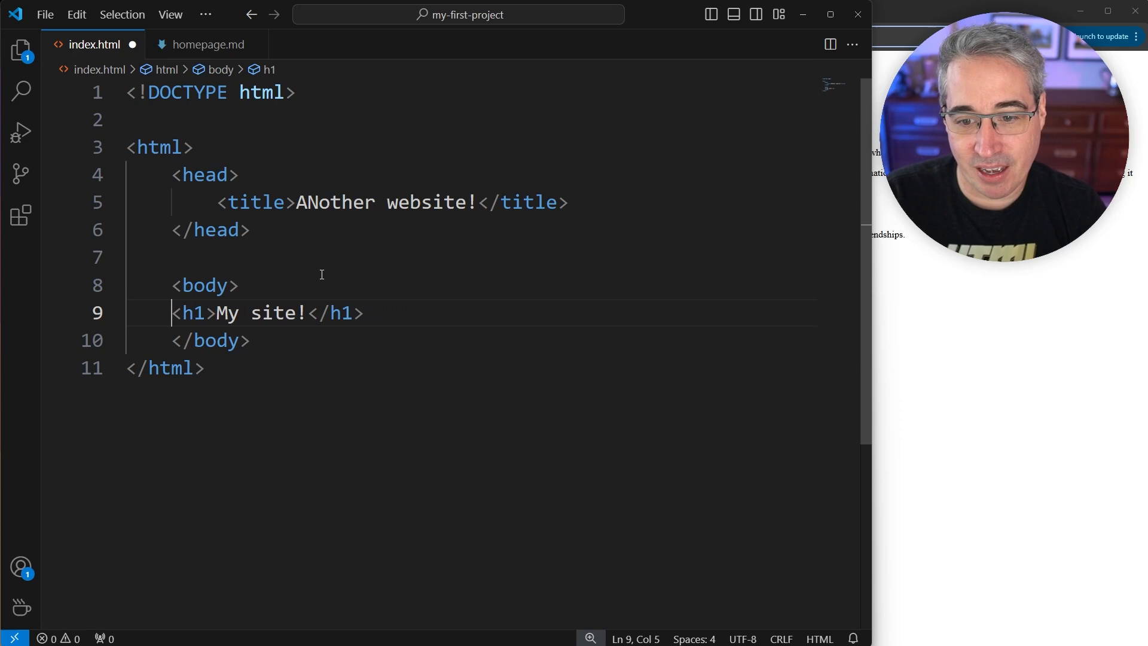
pyautogui.press('Tab')
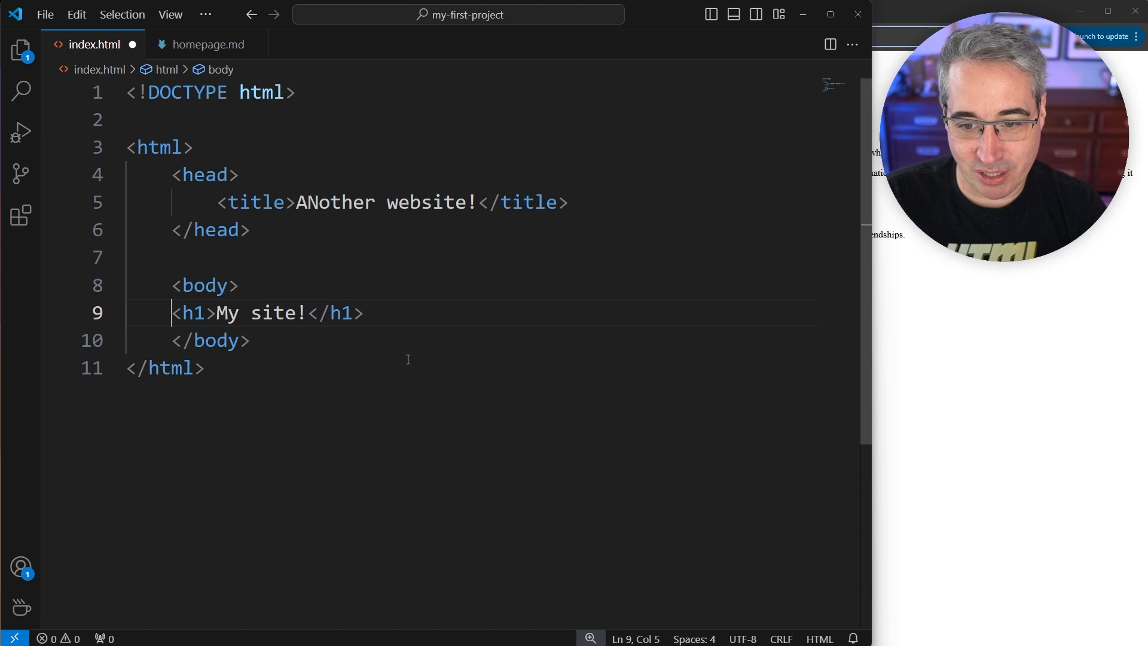
pyautogui.press('Tab')
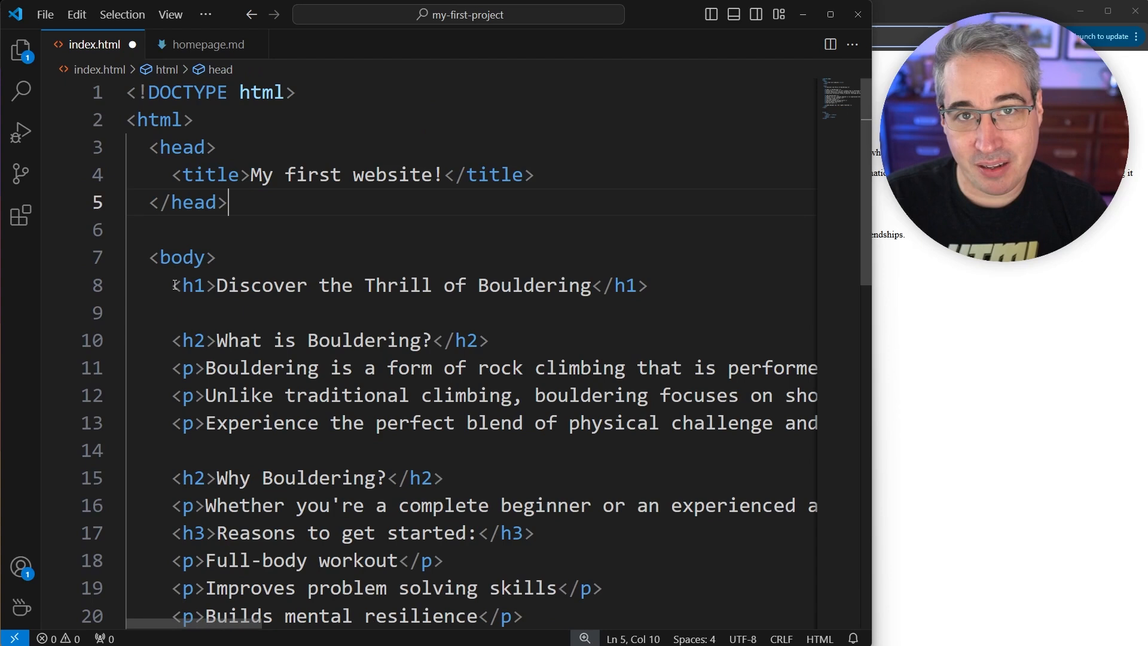
# Reindent the body contents one level deeper inside the body element.
pyautogui.moveTo(172, 285); pyautogui.dragTo(480, 533)
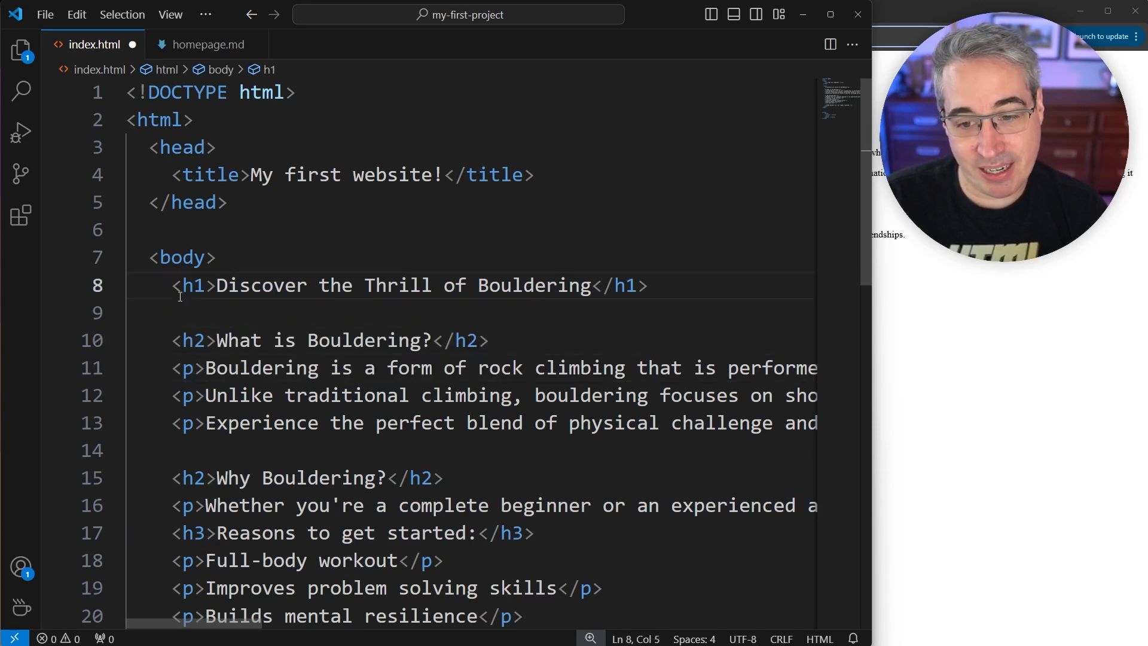
pyautogui.moveTo(174, 284); pyautogui.dragTo(127, 451)
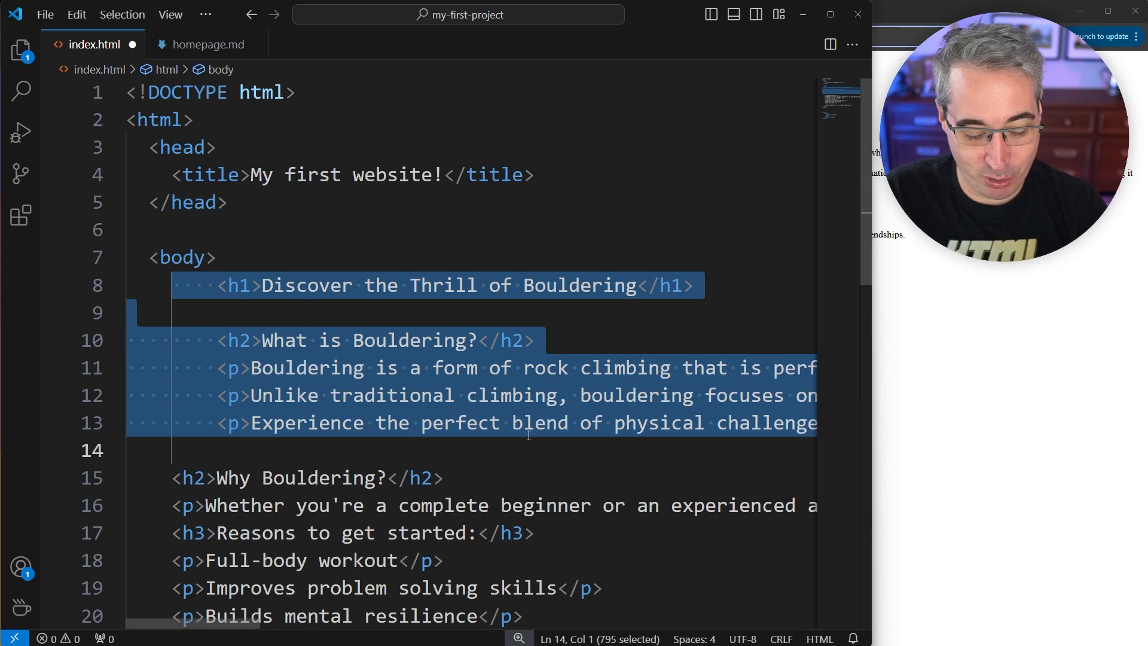
pyautogui.press('Delete')
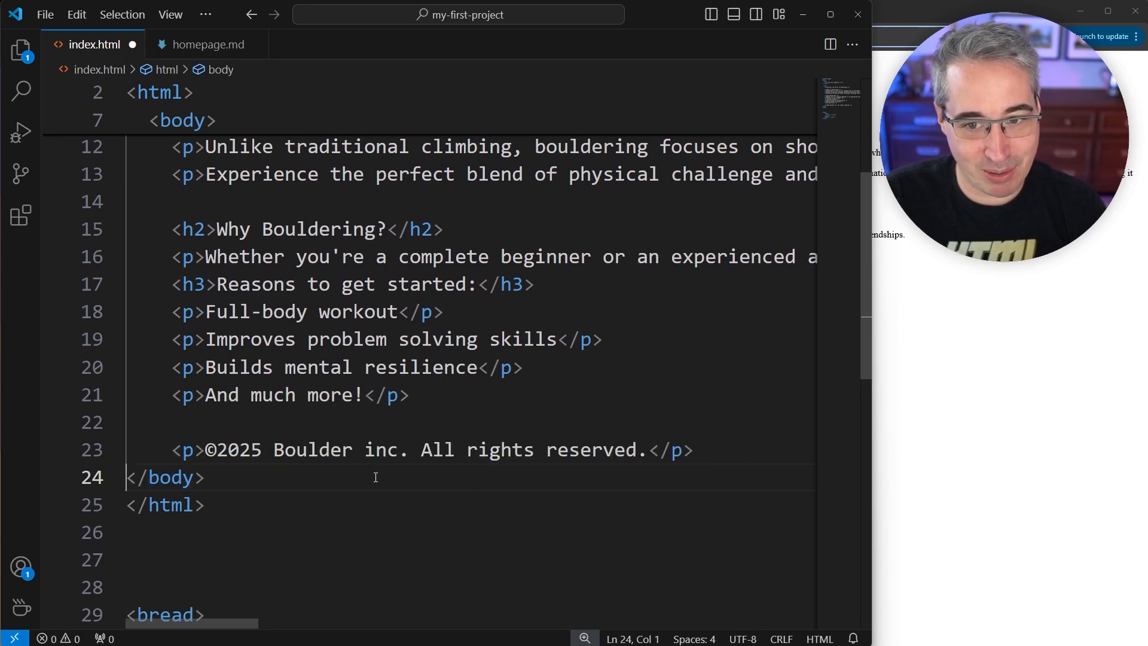
pyautogui.click(693, 450)
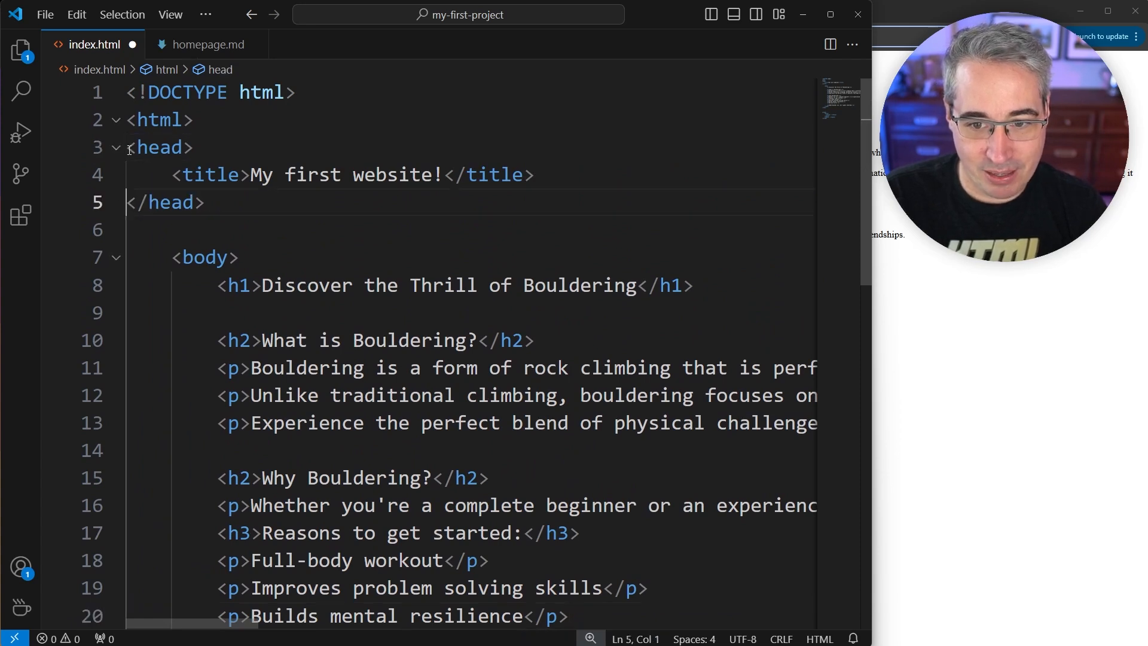
# Select the head element and its title to indent them under html.
pyautogui.moveTo(128, 147); pyautogui.dragTo(249, 203)
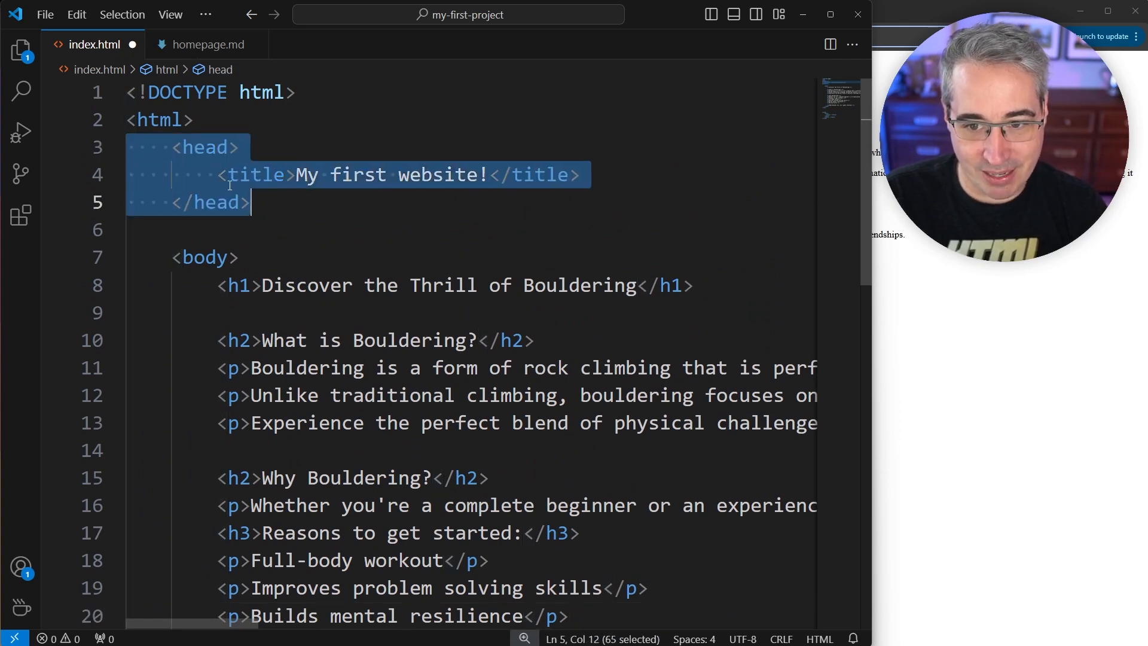